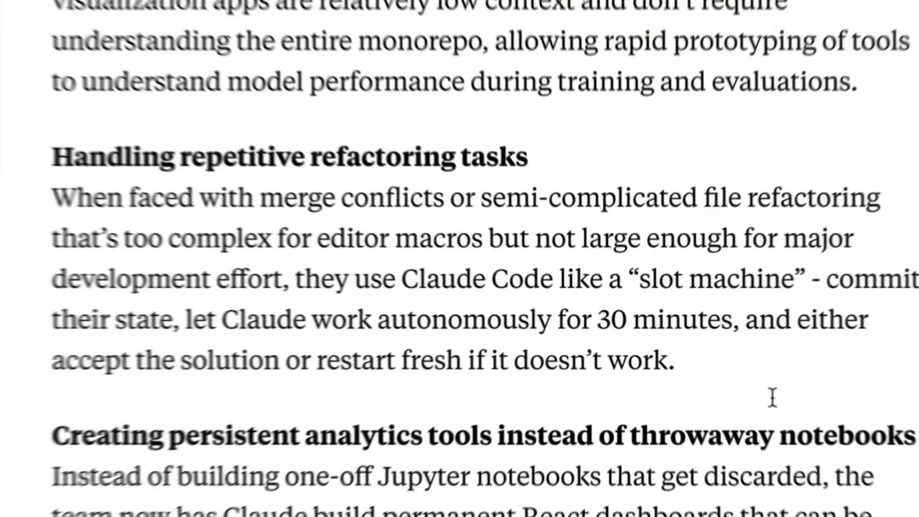
Follow the Safe YOLO mode section's 'reference implementation' link to the dev container on GitHub.
scroll(down, 3)
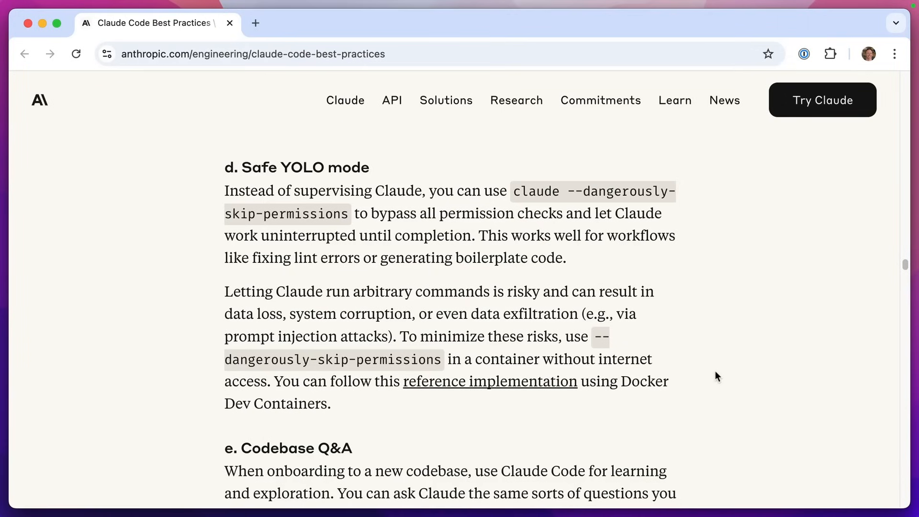
mouse_move(612, 289)
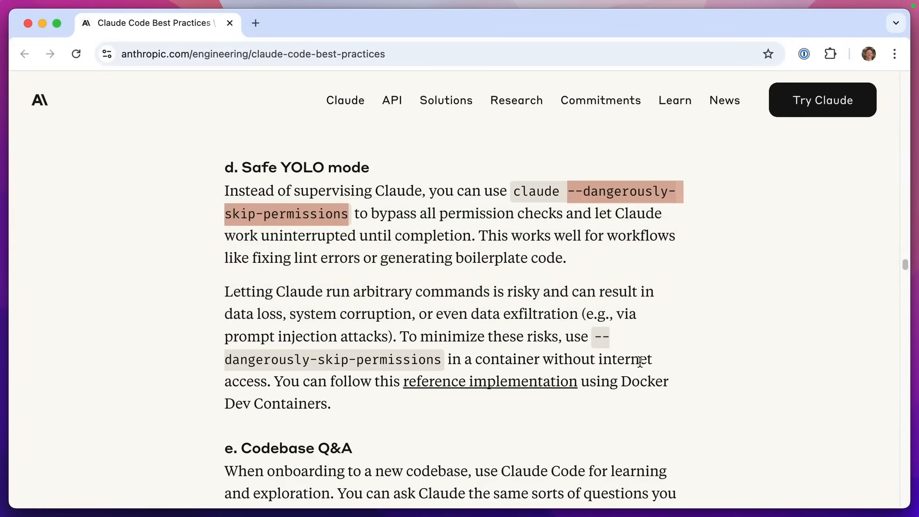
scroll(down, 3)
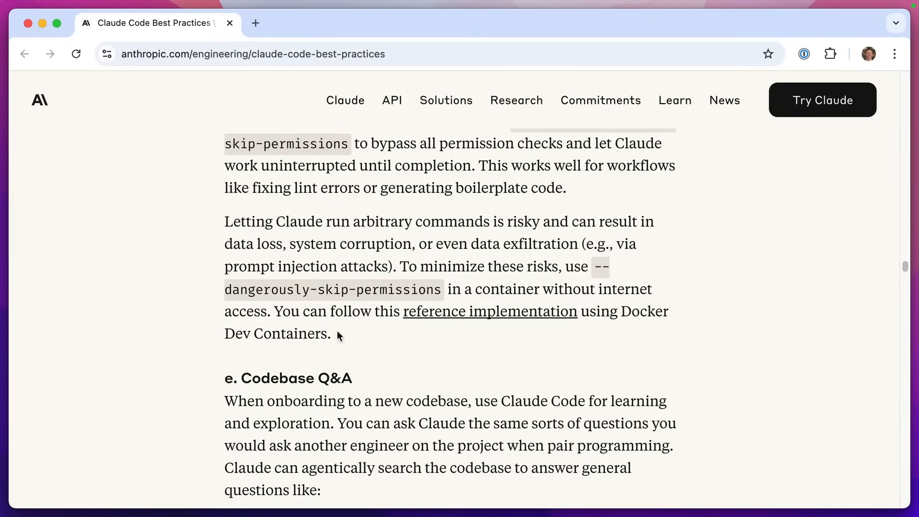
click(490, 312)
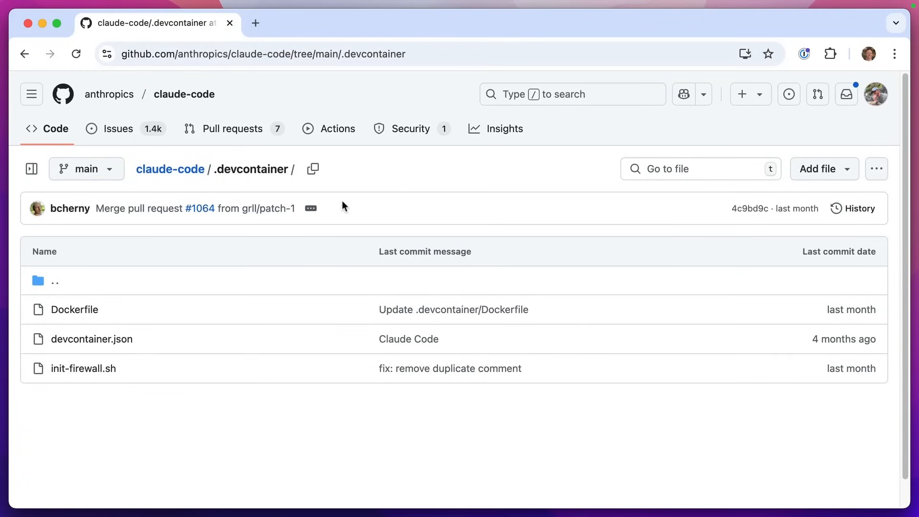
Expand the latest commit message, go up to the claude-code repo home and show its clone options.
click(310, 208)
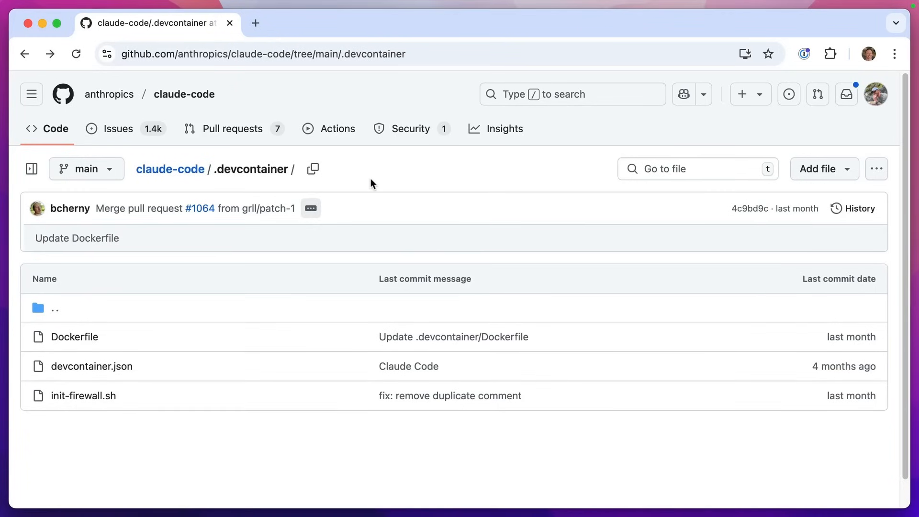
mouse_move(170, 168)
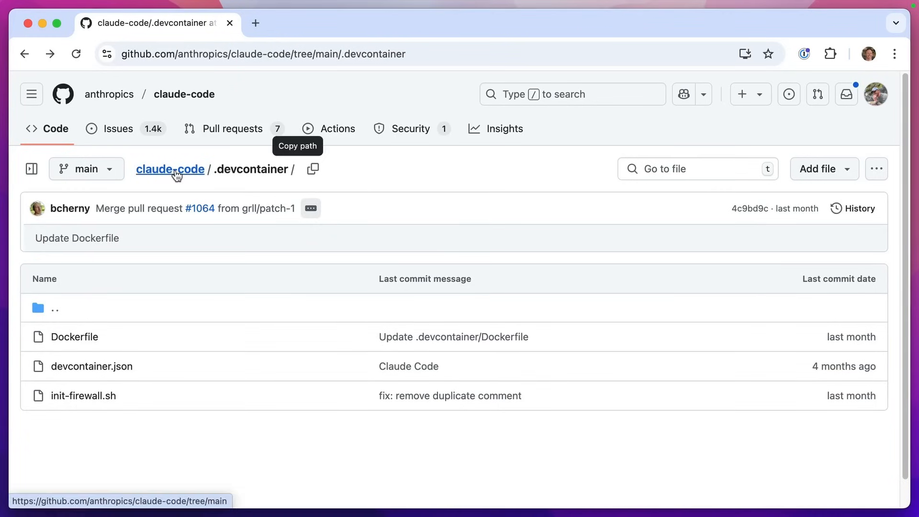
click(171, 169)
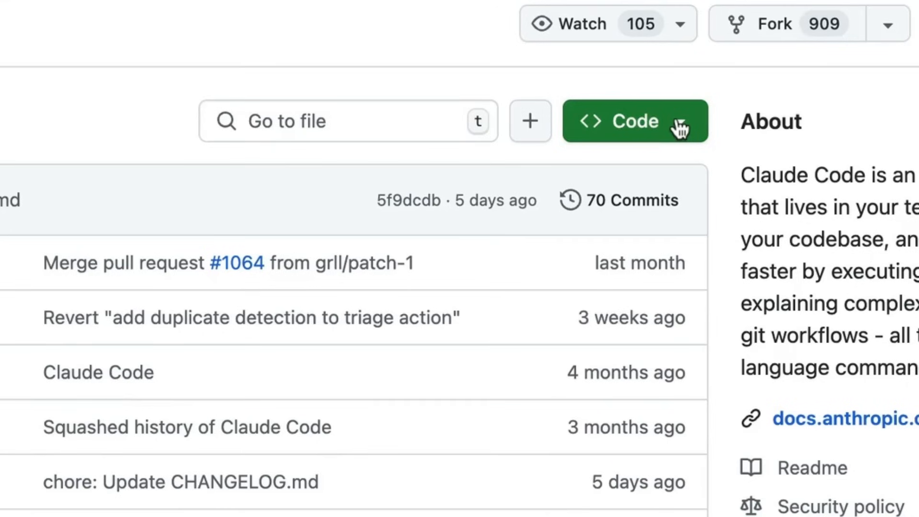
click(634, 121)
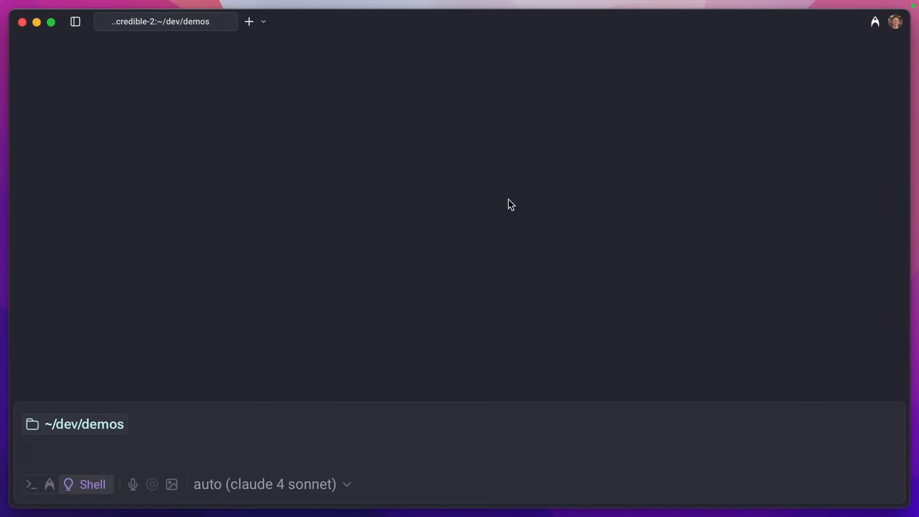
text(git clone https://github.com/anthropics/claude-code.git)
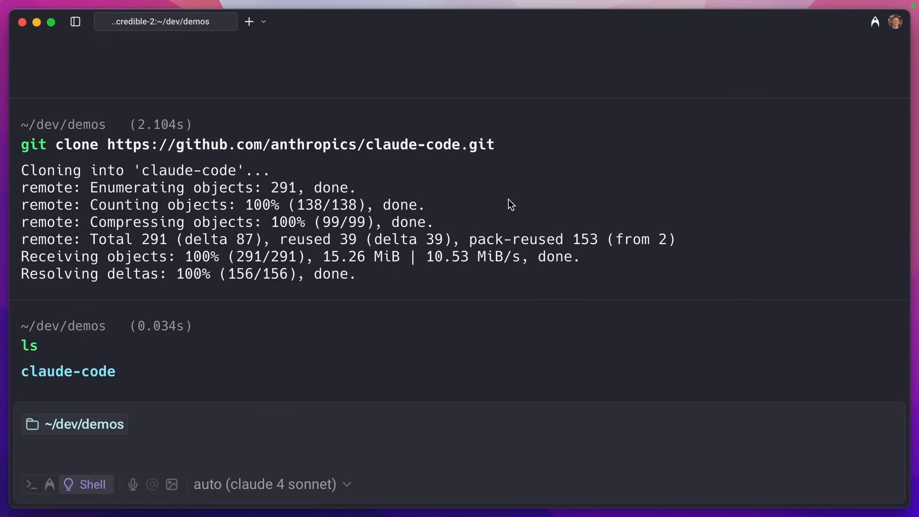
text(cd claude-code/)
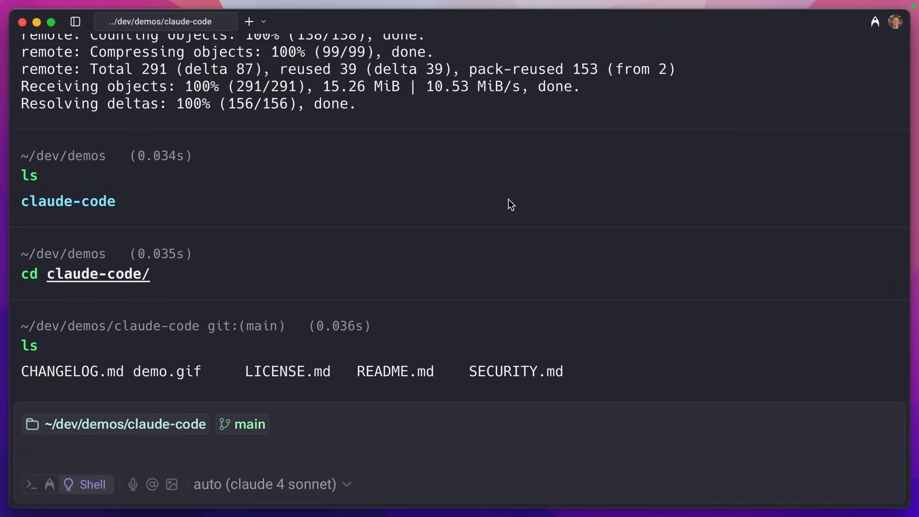
text(ls -la)
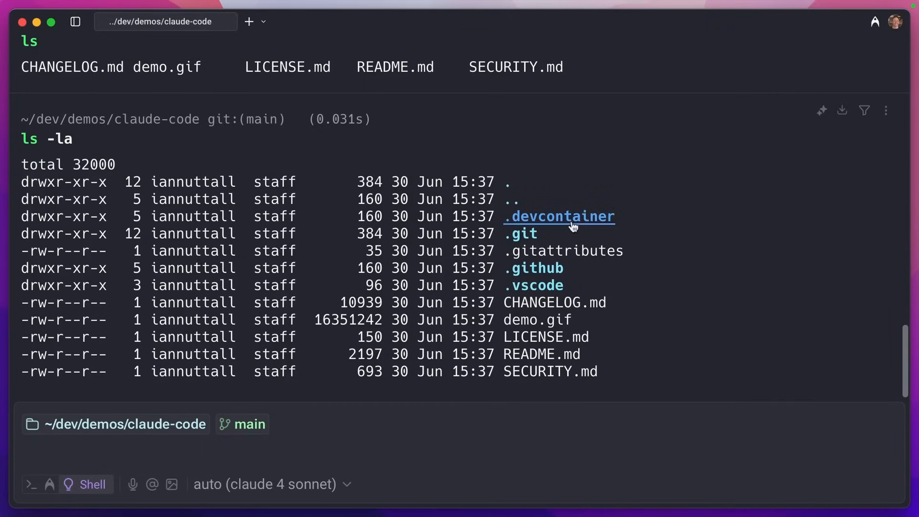
mouse_move(577, 221)
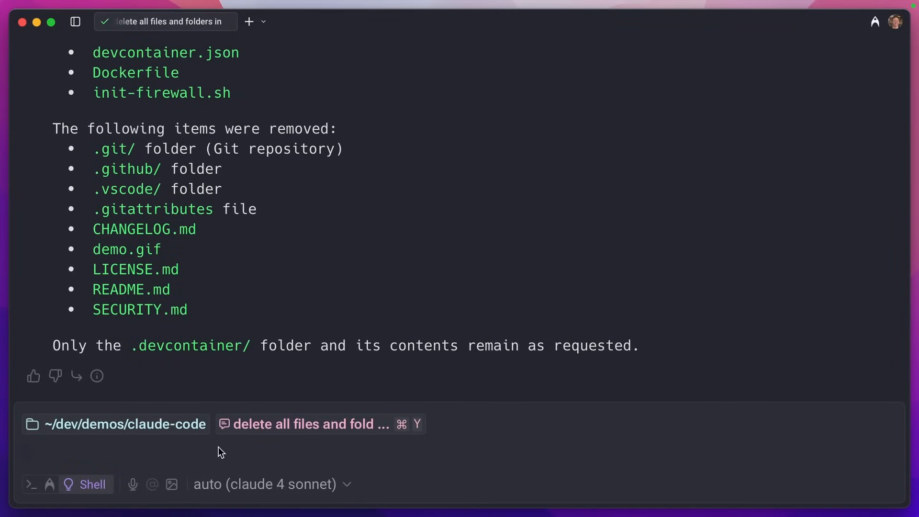
Ask the Warp agent to delete everything except the .devcontainer folder.
text(vs)
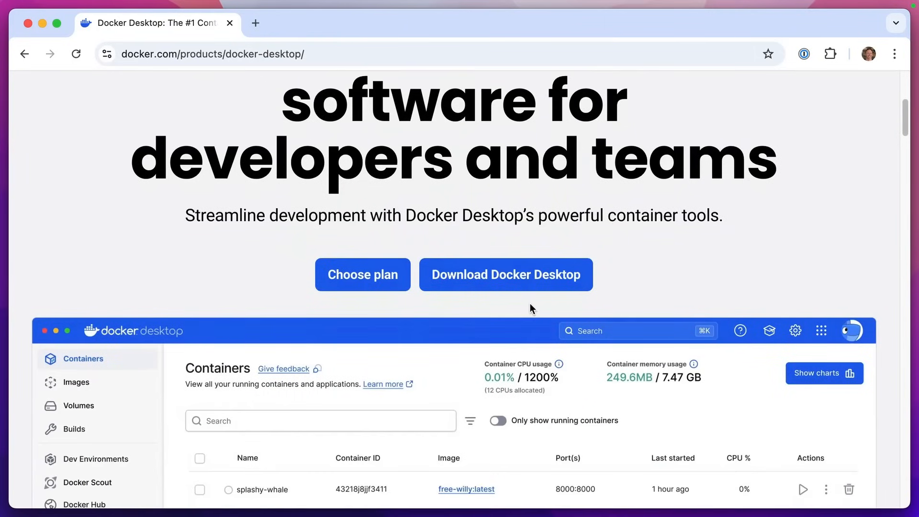
Show the Download Docker Desktop platform choices for Mac, Windows and Linux.
click(506, 275)
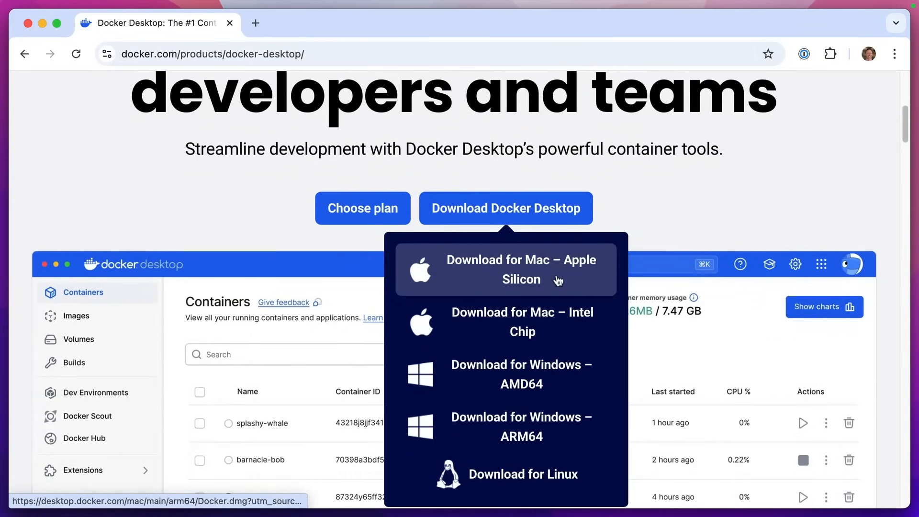
scroll(down, 3)
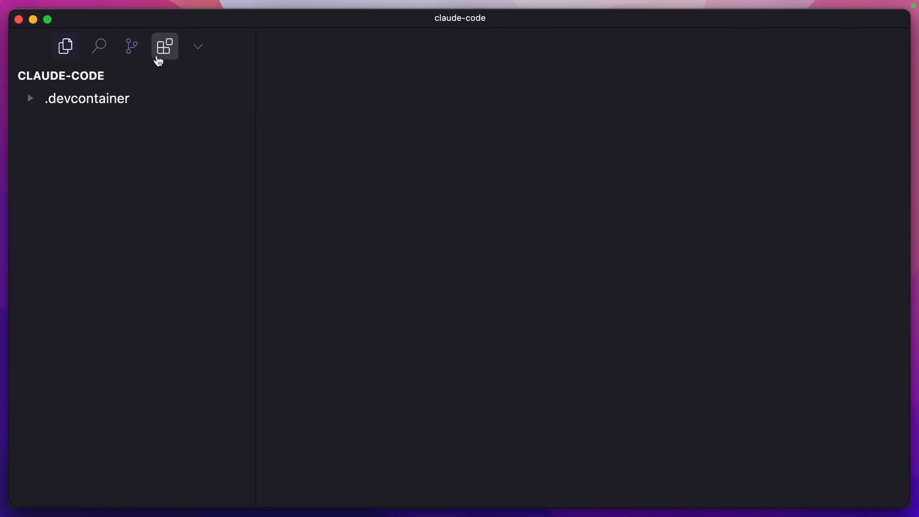
Search the Extensions view for 'dev containers' to confirm the extension is installed.
click(164, 46)
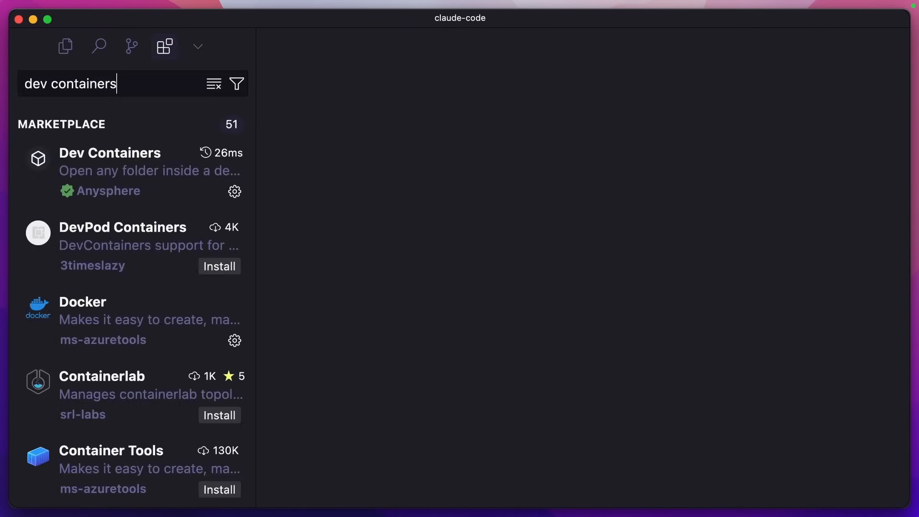
mouse_move(198, 195)
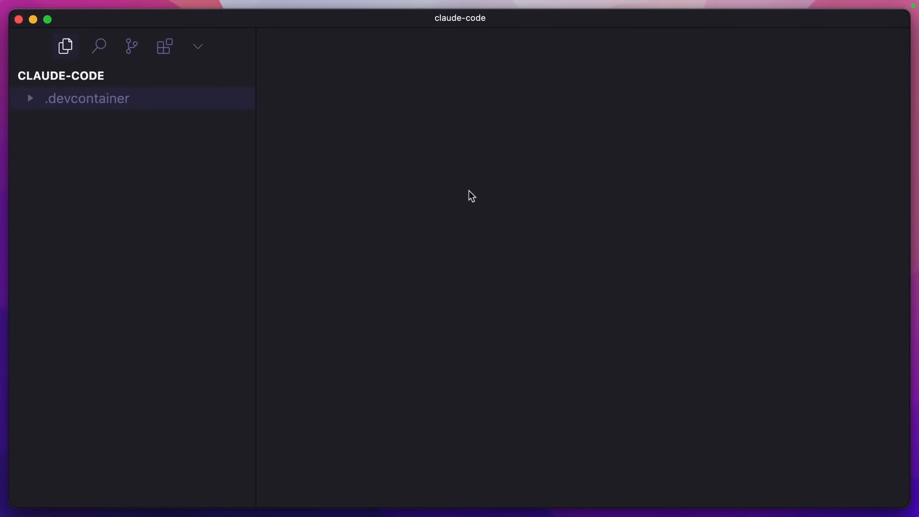
mouse_move(437, 190)
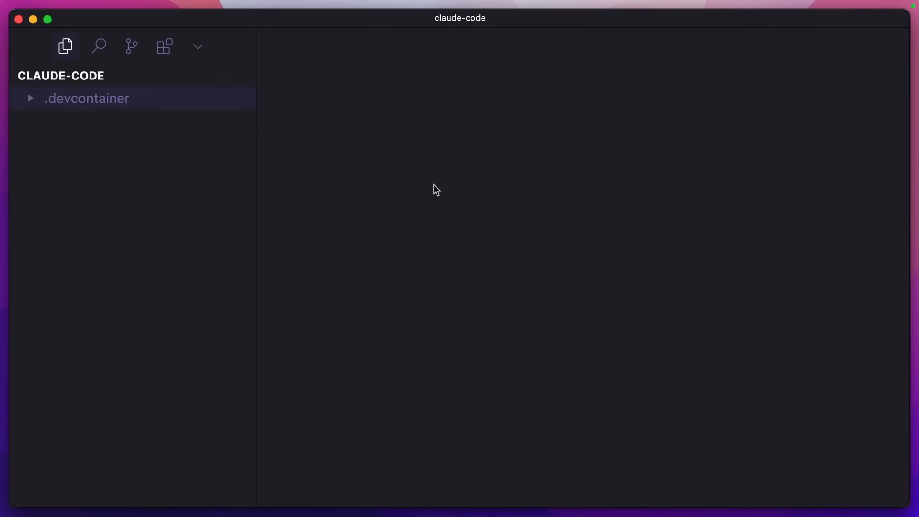
mouse_move(280, 171)
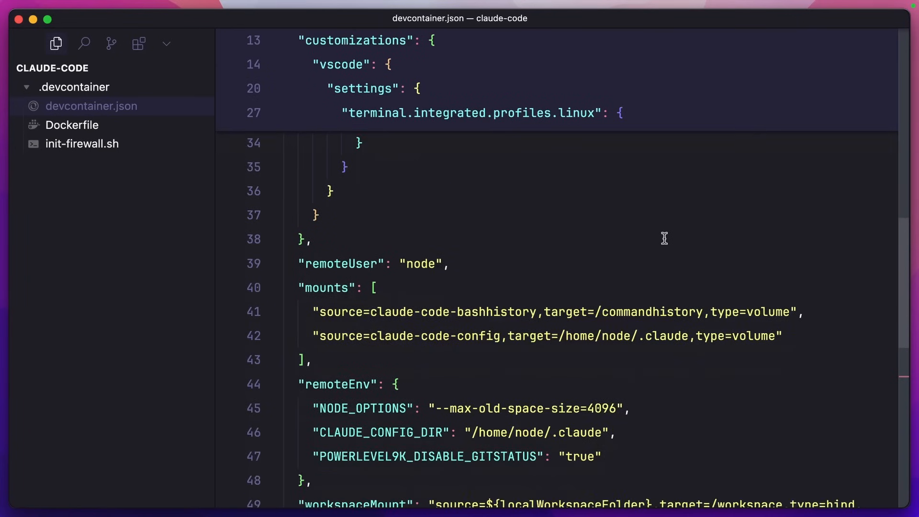
Edit devcontainer.json to forward port 3000 as 'Next.js App' after the init-firewall postStartCommand, then close it.
scroll(down, 3)
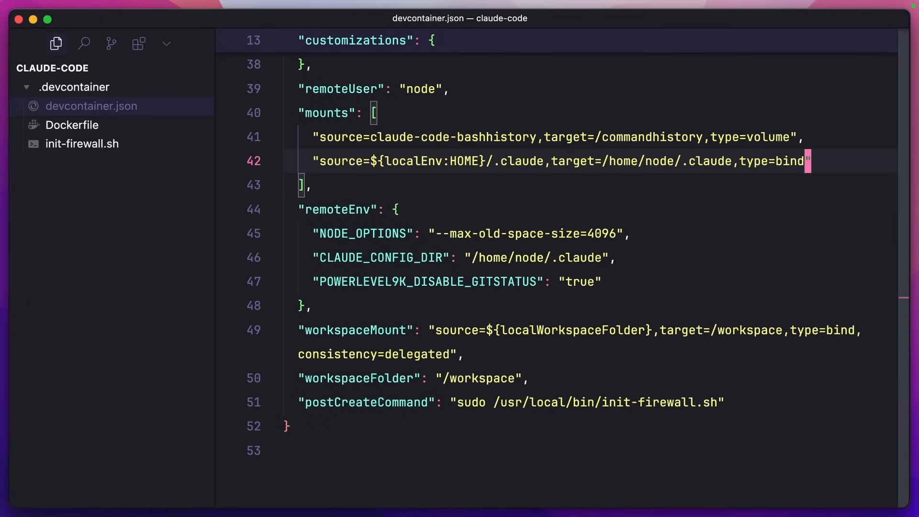
mouse_move(796, 415)
text(,)
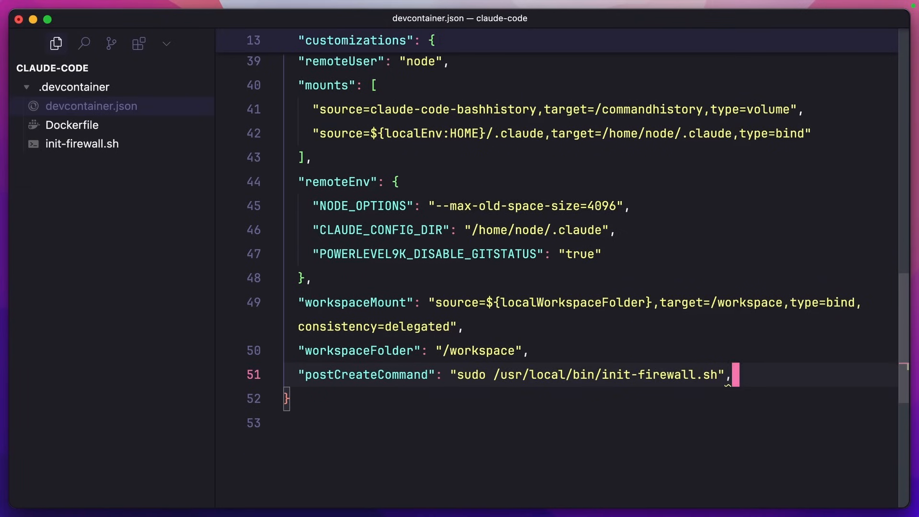
text("postStartCommand": "sudo /usr/local/bin/init-firewall.sh")
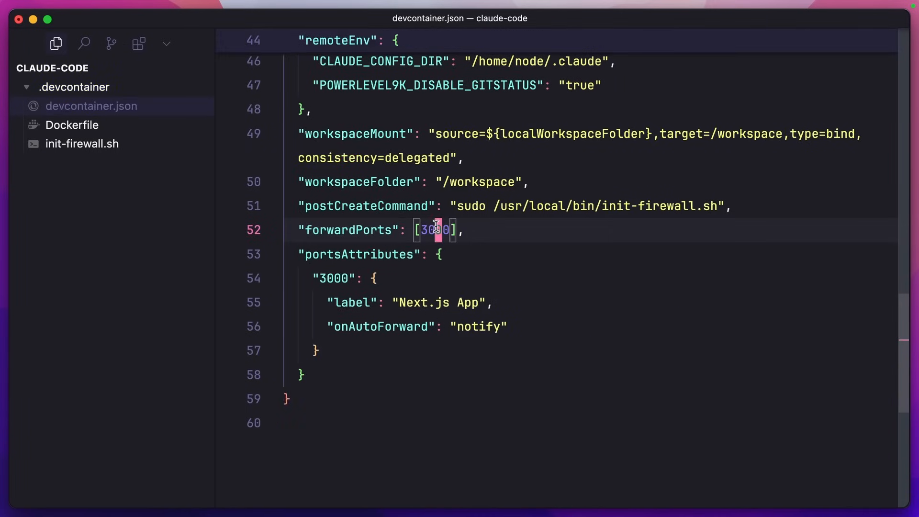
click(203, 67)
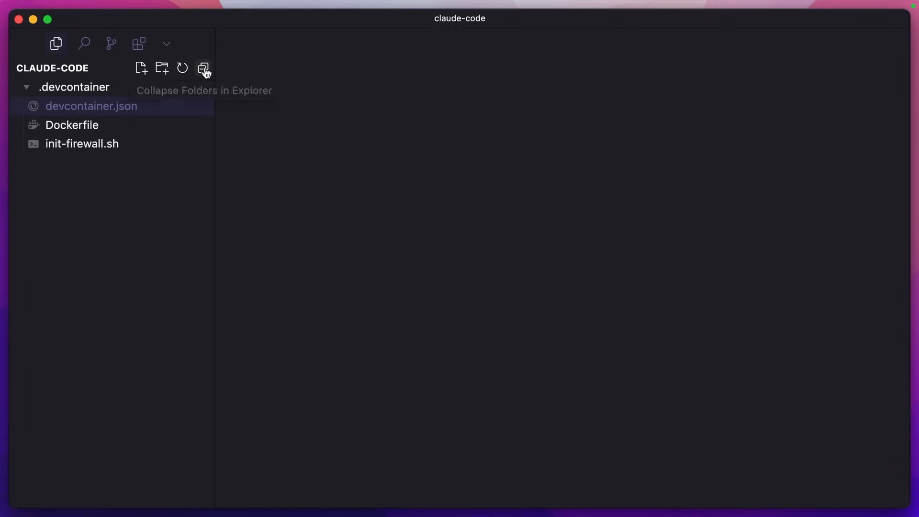
Run Dev Containers: Open Folder in Container on claude-code using the Claude Code Sandbox configuration.
click(203, 68)
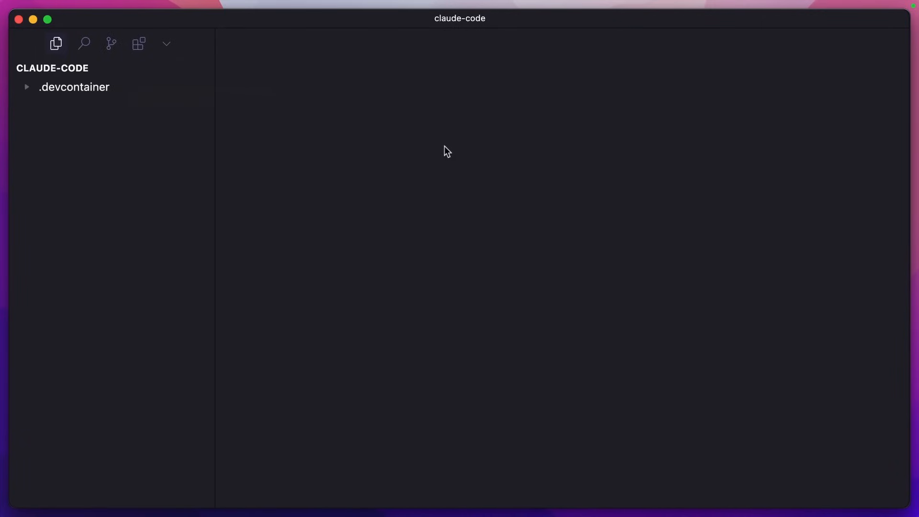
text(dev)
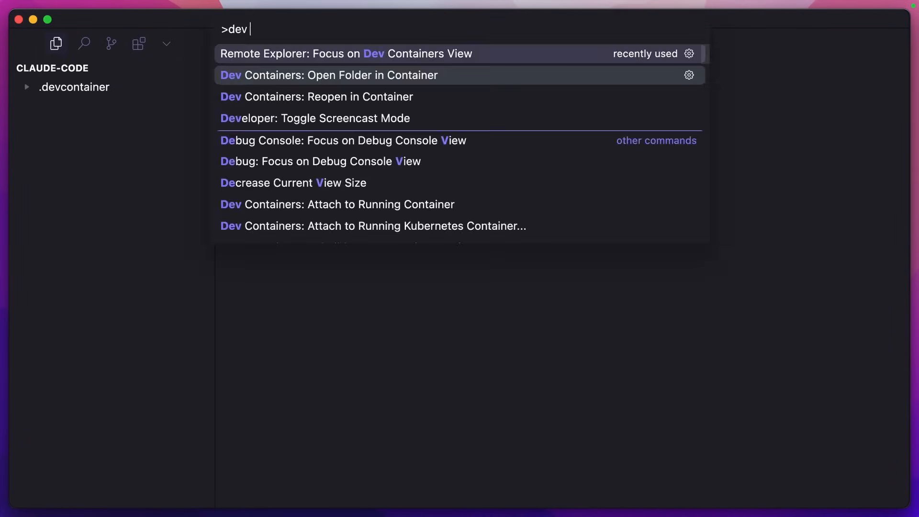
text(containers:)
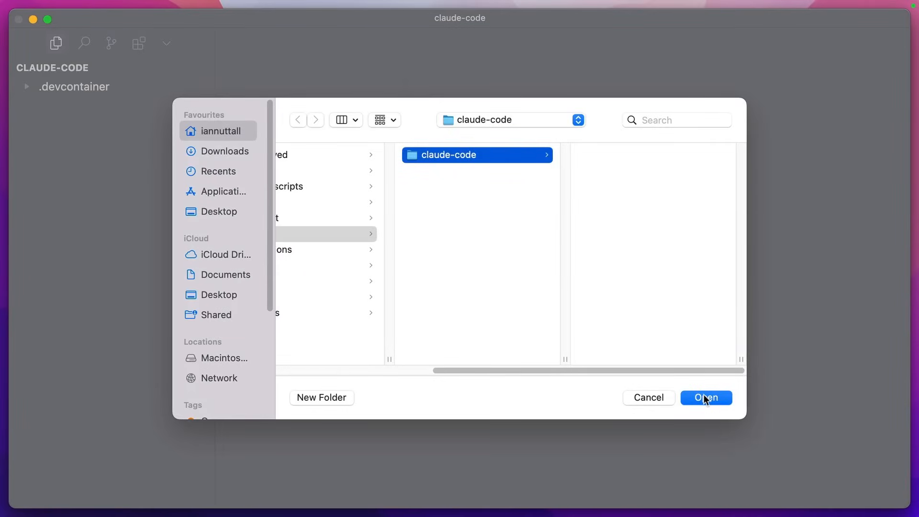
click(705, 396)
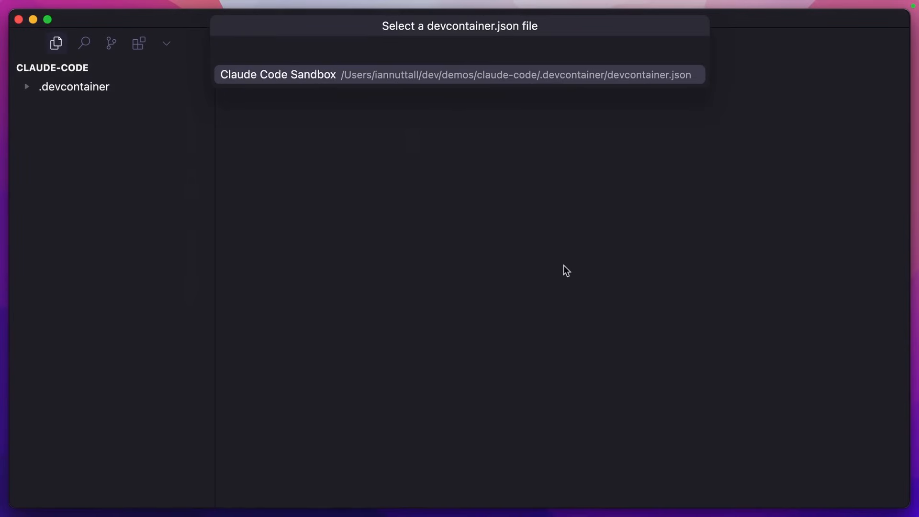
click(458, 75)
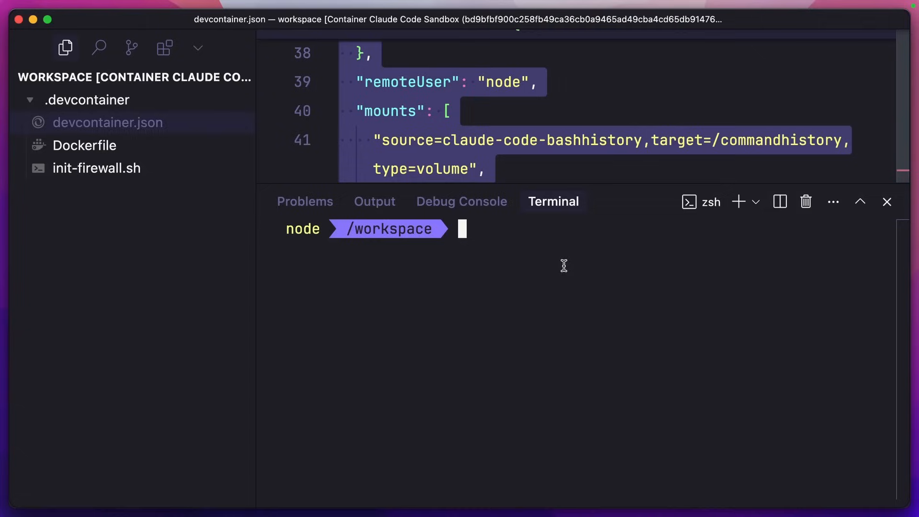
Start claude in the container terminal, accept the recommended terminal settings, and close the container window.
text(claude)
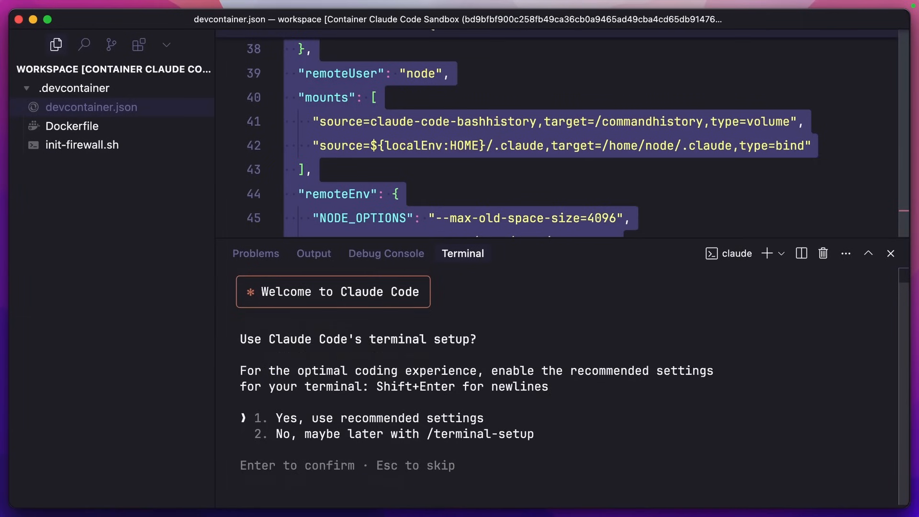
key(enter)
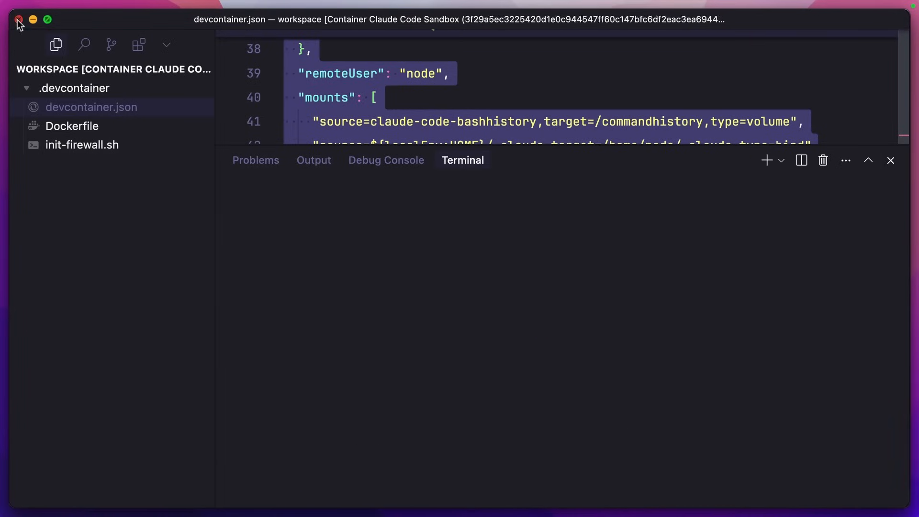
click(18, 19)
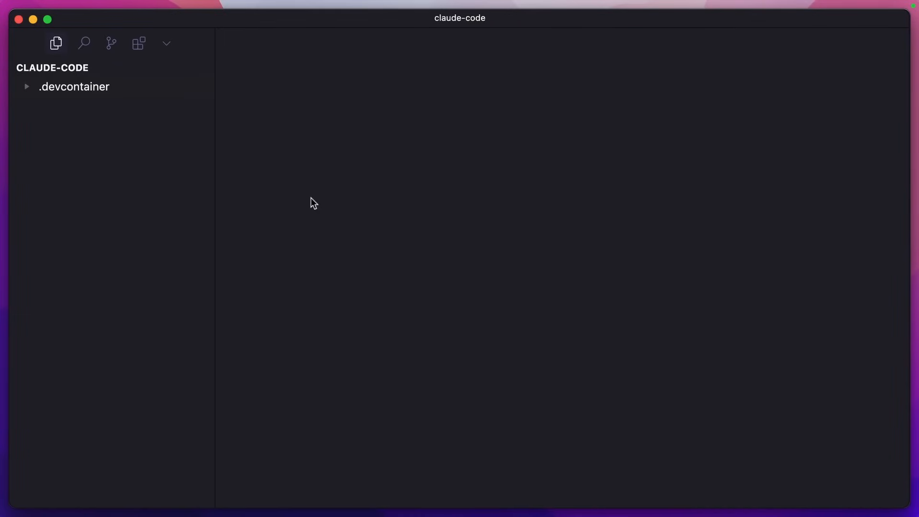
Run Dev Containers: Reopen in Container from the Command Palette.
text(reop)
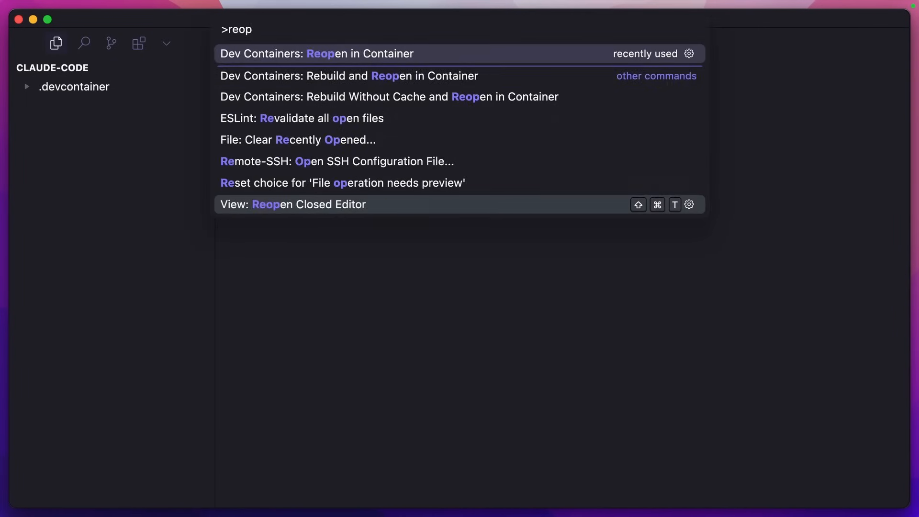
click(317, 54)
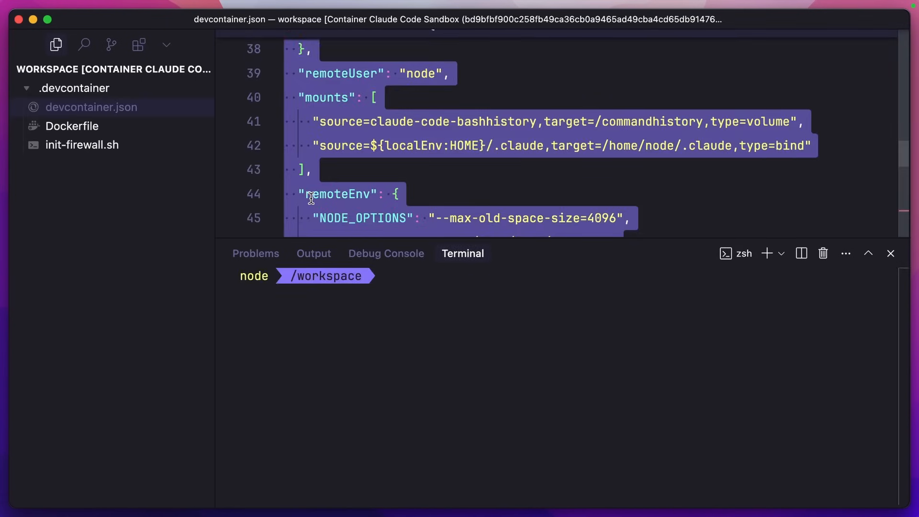
mouse_move(428, 291)
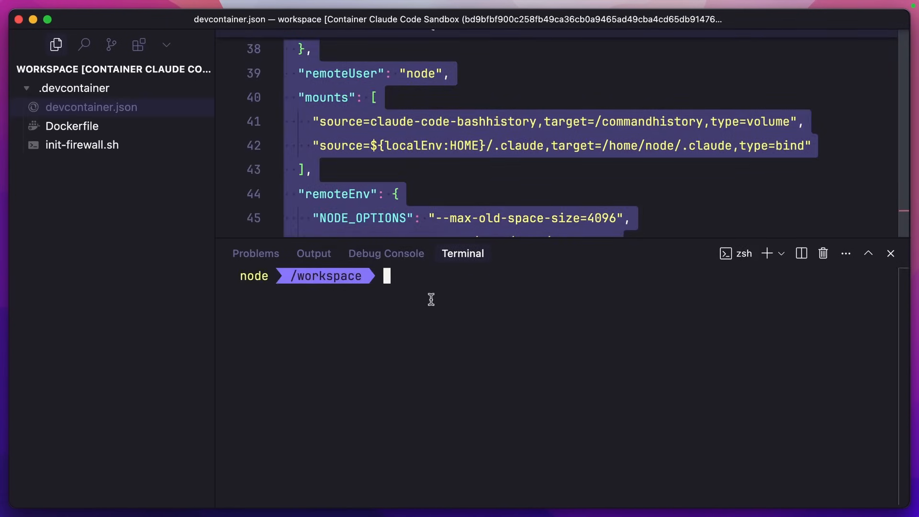
Run claude --dangerously-skip-permissions and accept the Bypass Permissions mode warning.
text(claude)
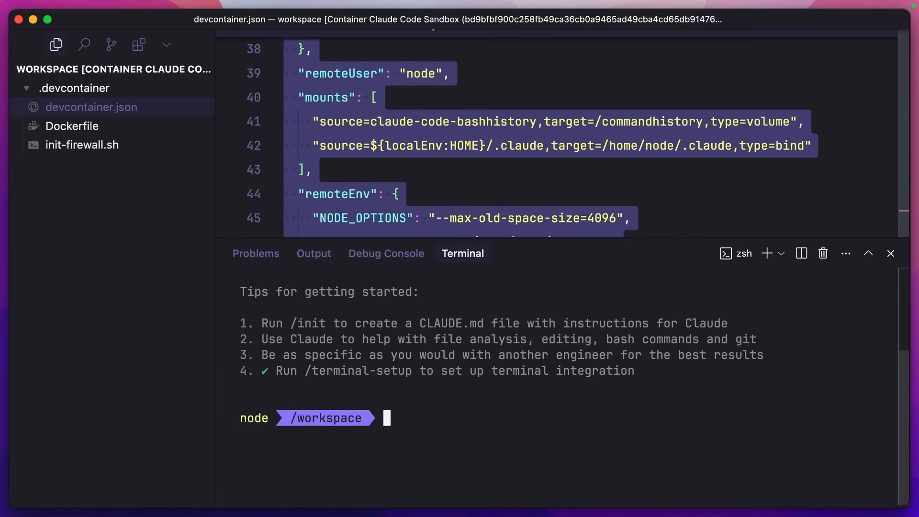
text(claude)
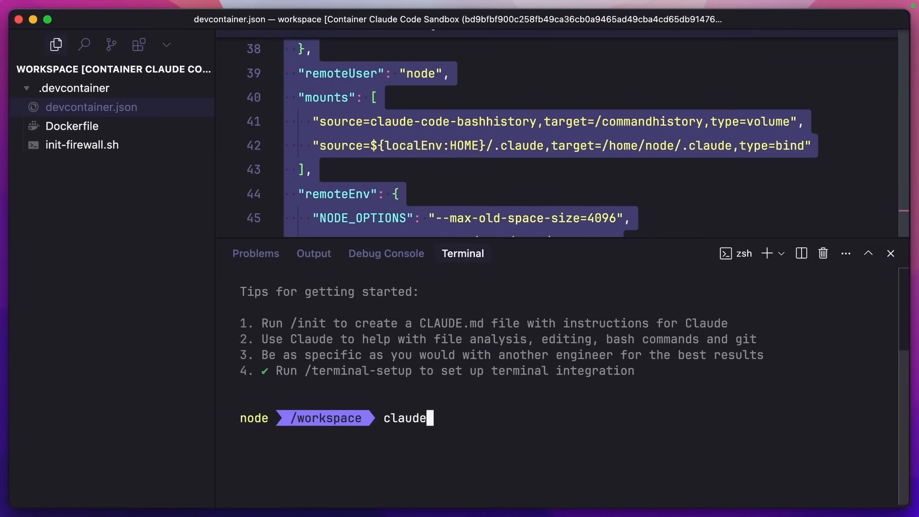
text(--dangerously-skip-permissions)
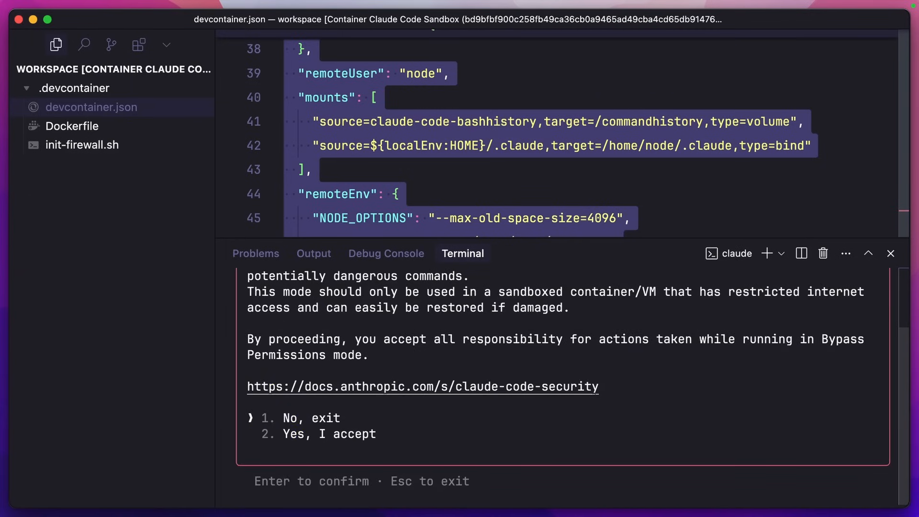
key(enter)
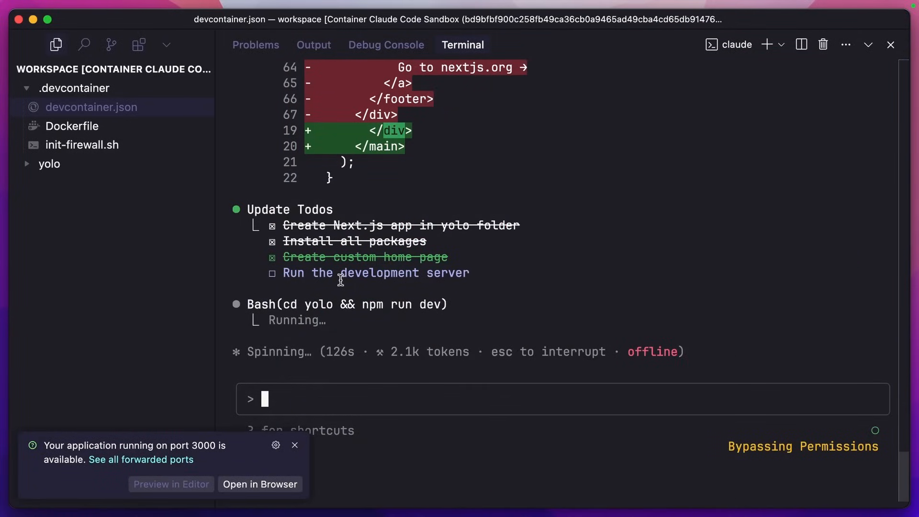
mouse_move(503, 262)
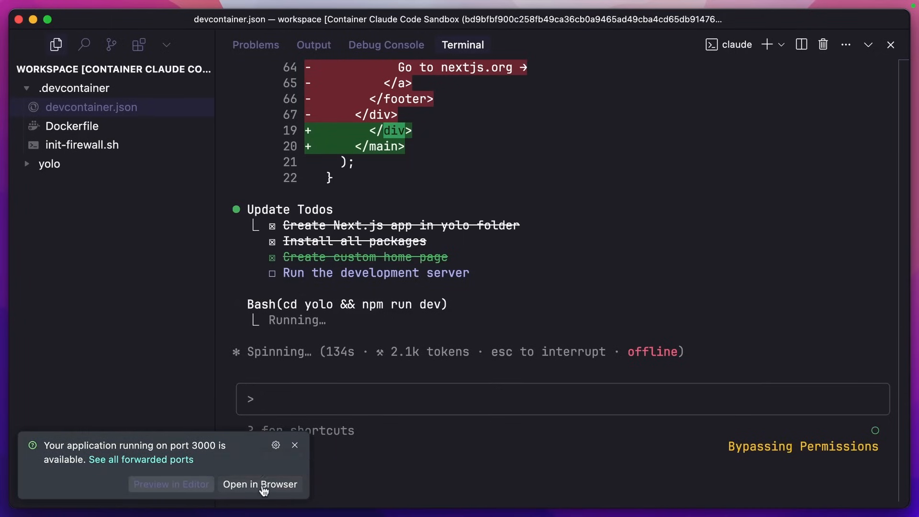
View the Next.js app Claude built in yolo via the port 3000 notification in the browser.
click(260, 484)
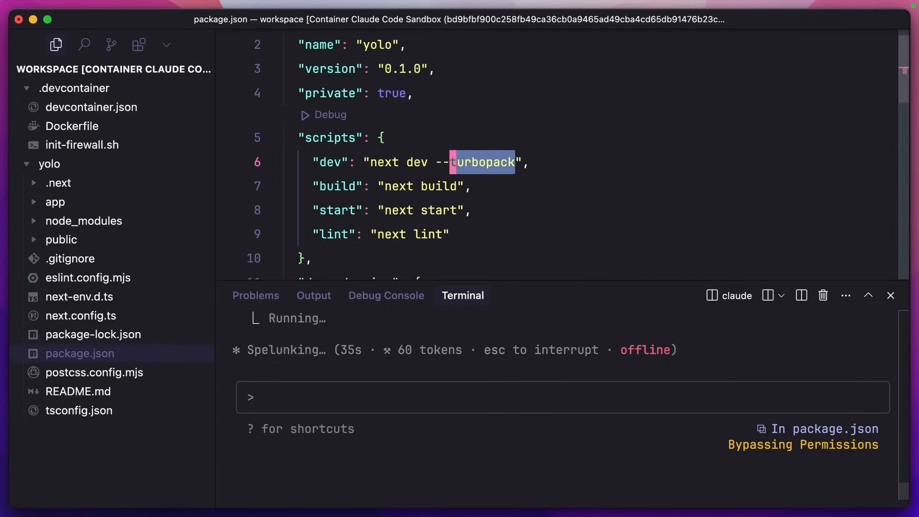
Delete --turbopack so the yolo package.json dev script reads plain "next dev".
key(Delete)
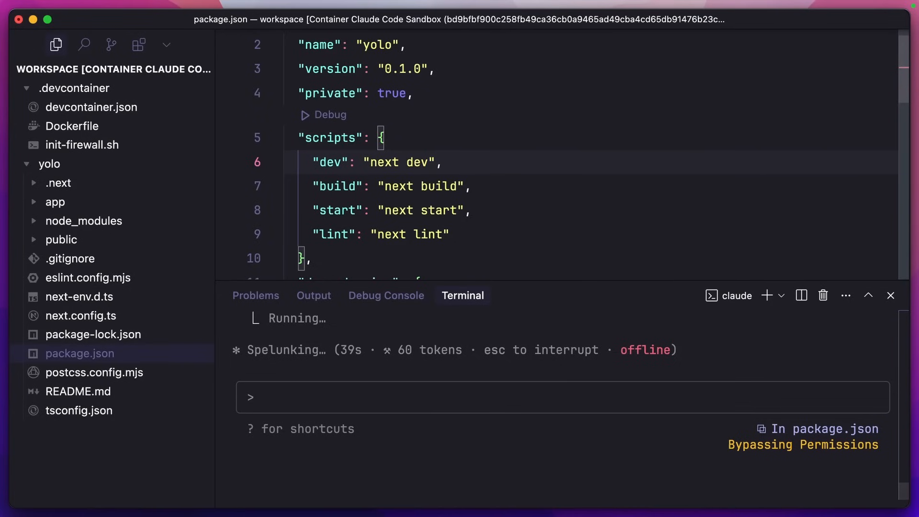